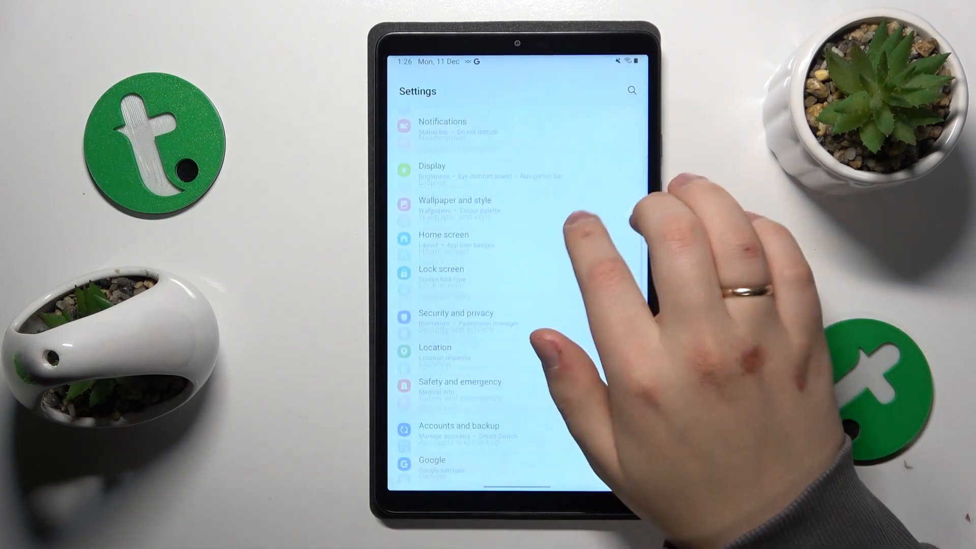
# Enter the Apps section and scroll the installed-apps list down past Netflix and OneDrive
pyautogui.scroll(-3)
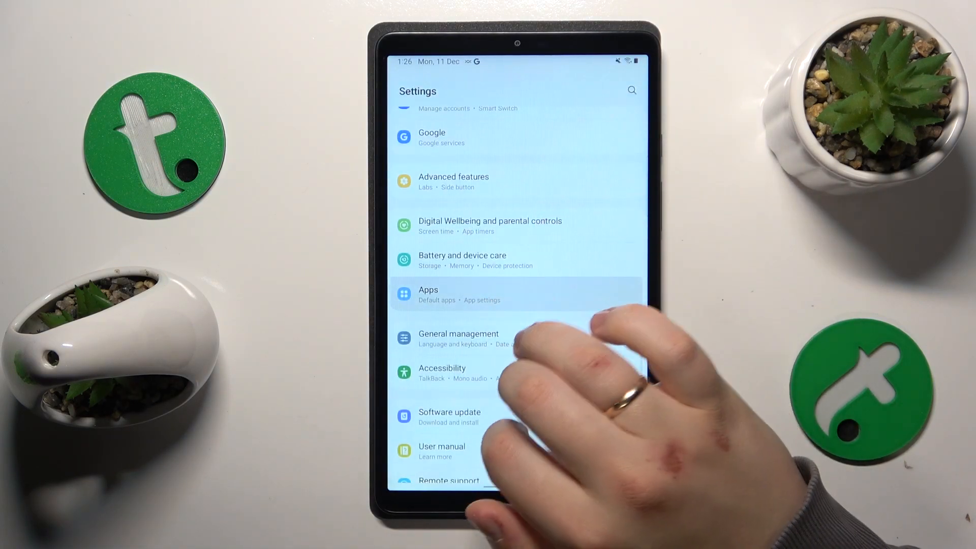
pyautogui.click(454, 295)
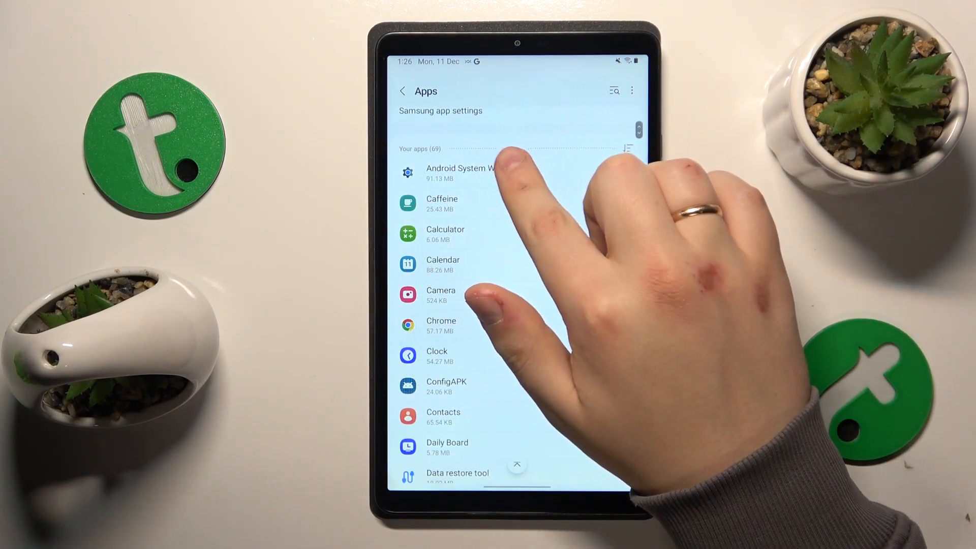
pyautogui.scroll(-3)
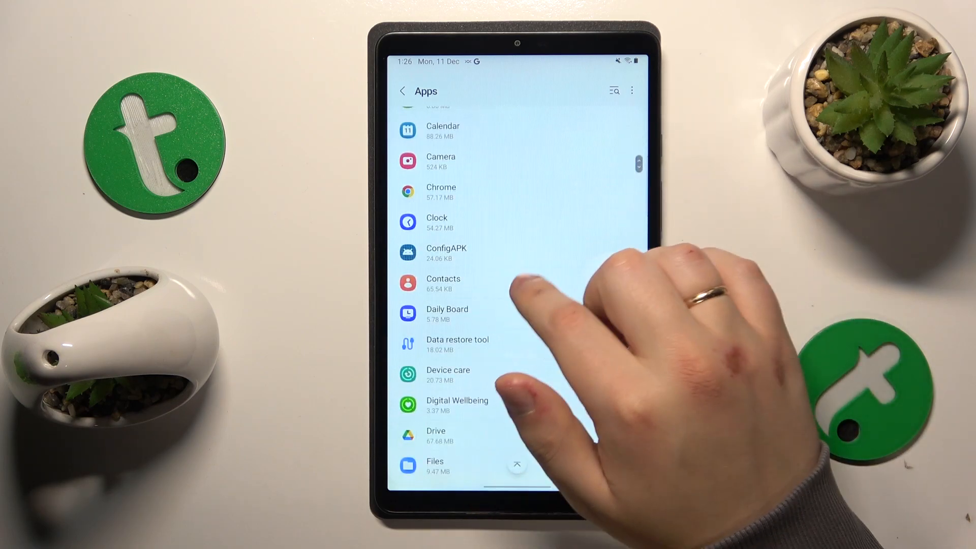
pyautogui.scroll(-3)
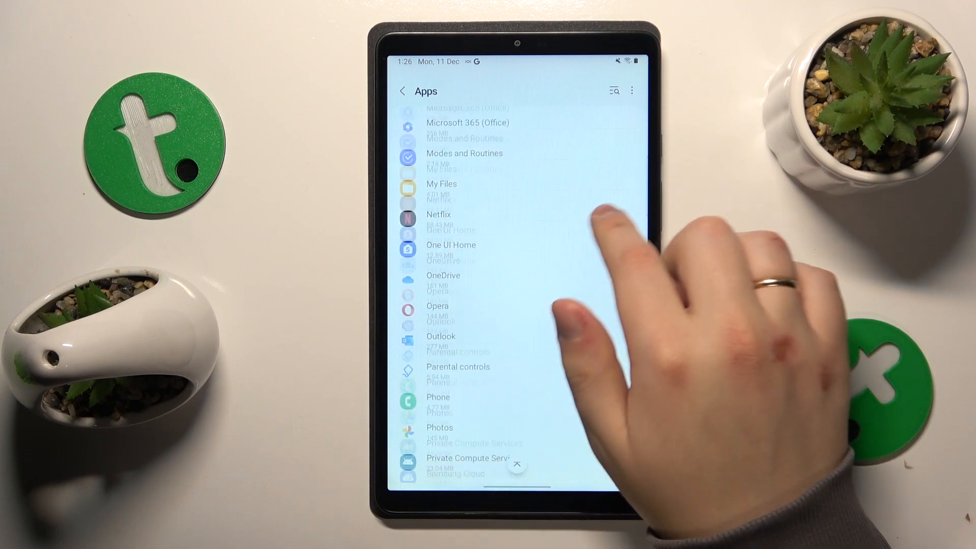
# Select Opera from the list to show its App info page
pyautogui.click(437, 306)
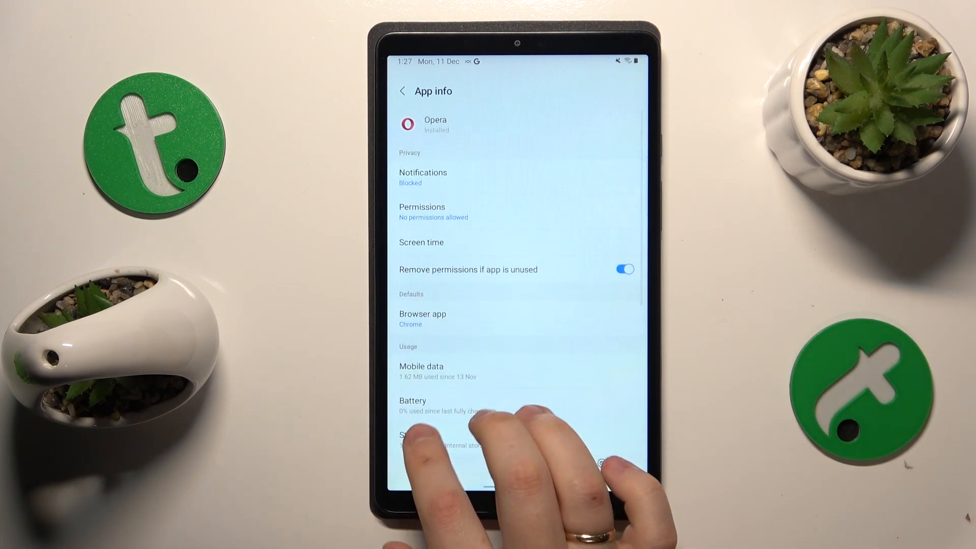
# View Opera's storage usage, then reach its Manage storage page for clearing data
pyautogui.click(423, 436)
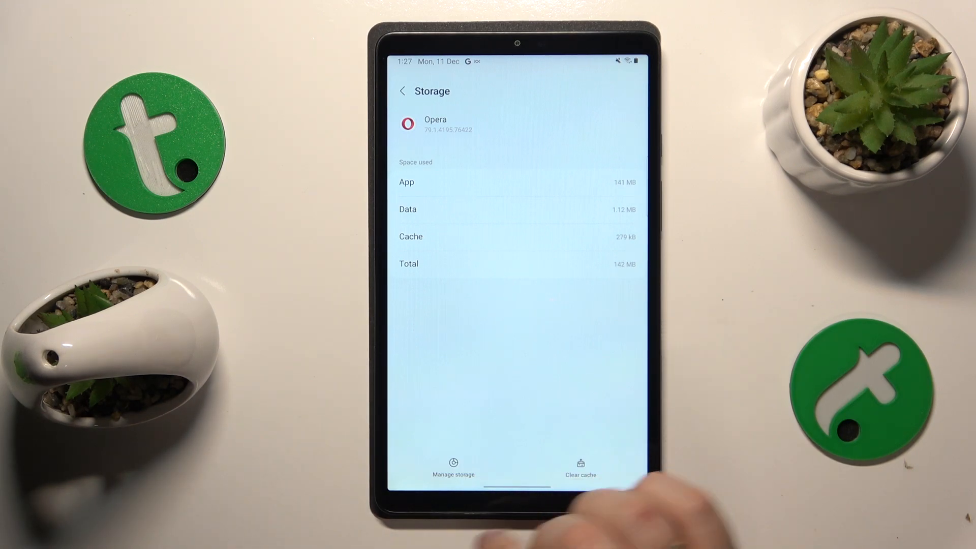
pyautogui.click(453, 466)
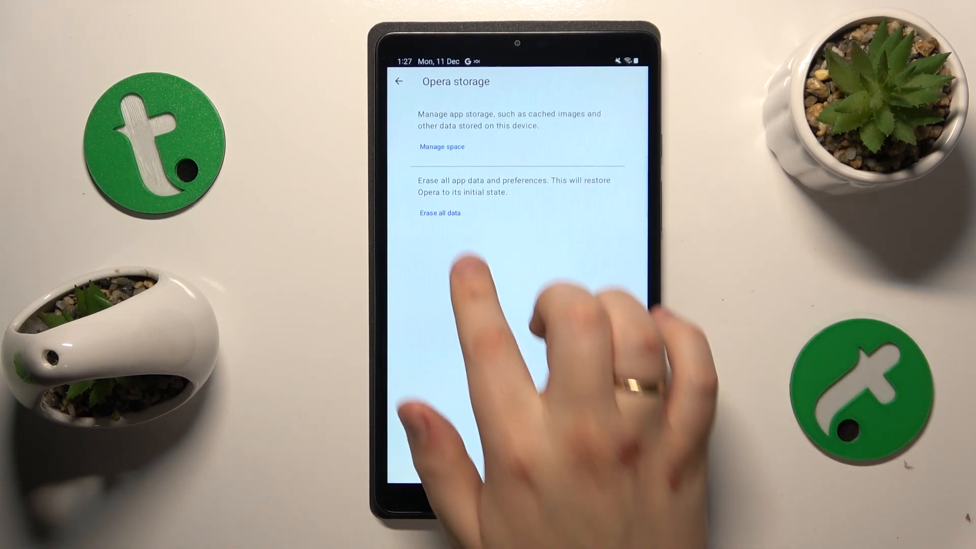